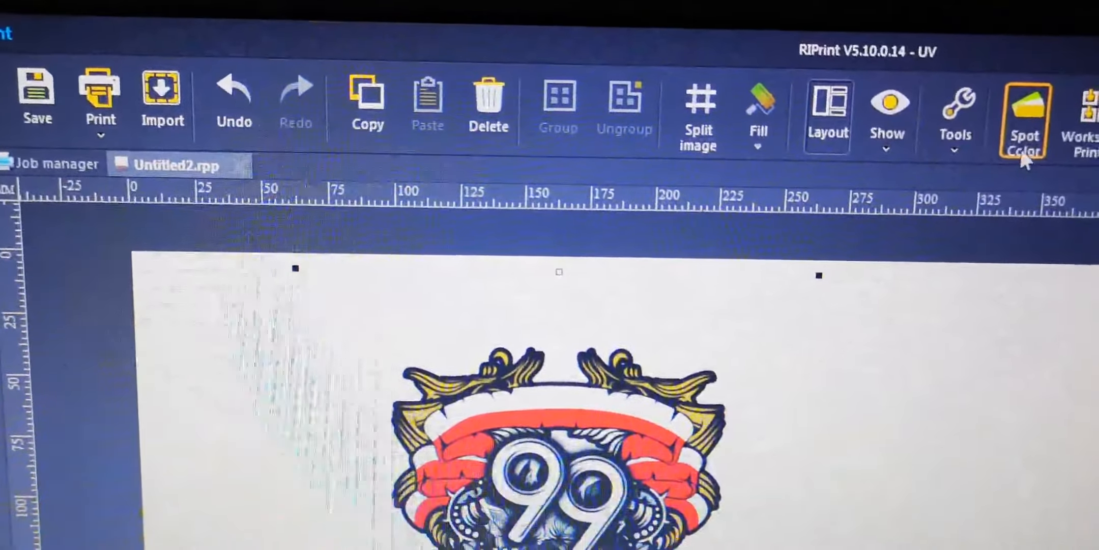
Step: Print the 99 Mahakarya design using solution HS_TL#720x3600_6Pass_4C_2Bit_20180915
left_click(99, 95)
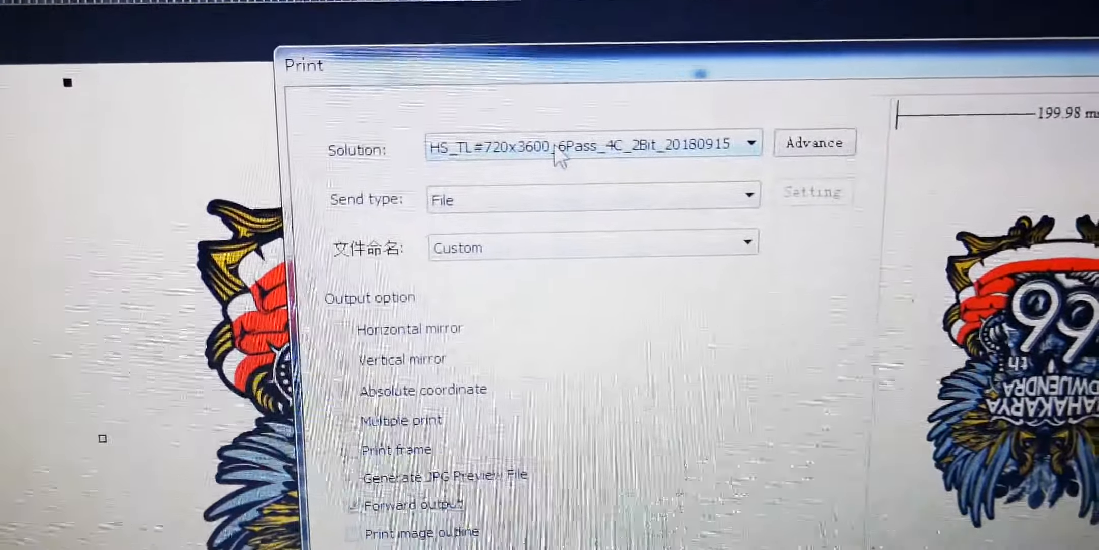
left_click(753, 143)
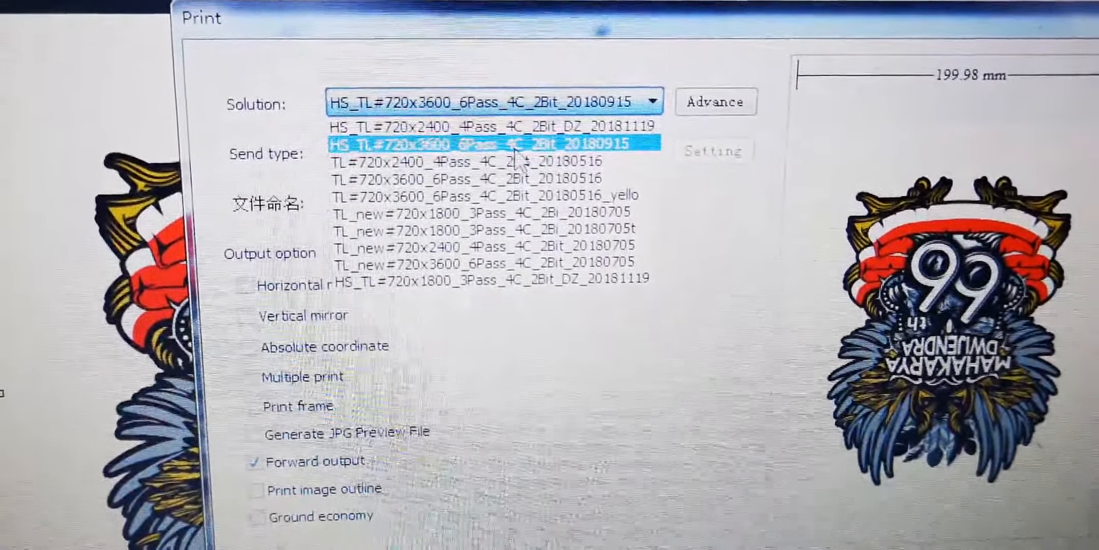
left_click(485, 143)
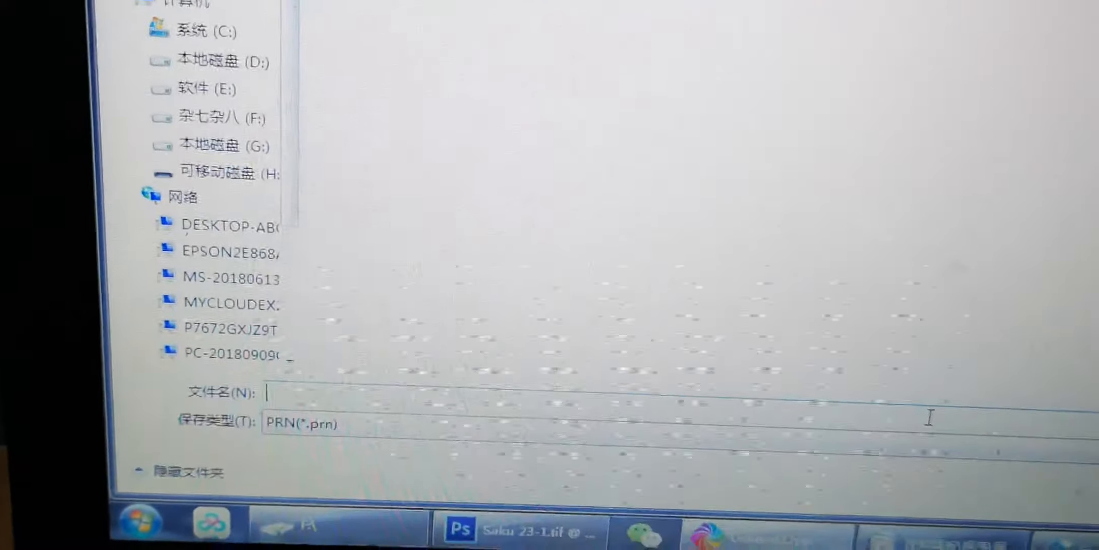
Step: Name the PRN output file 'test'
type("test")
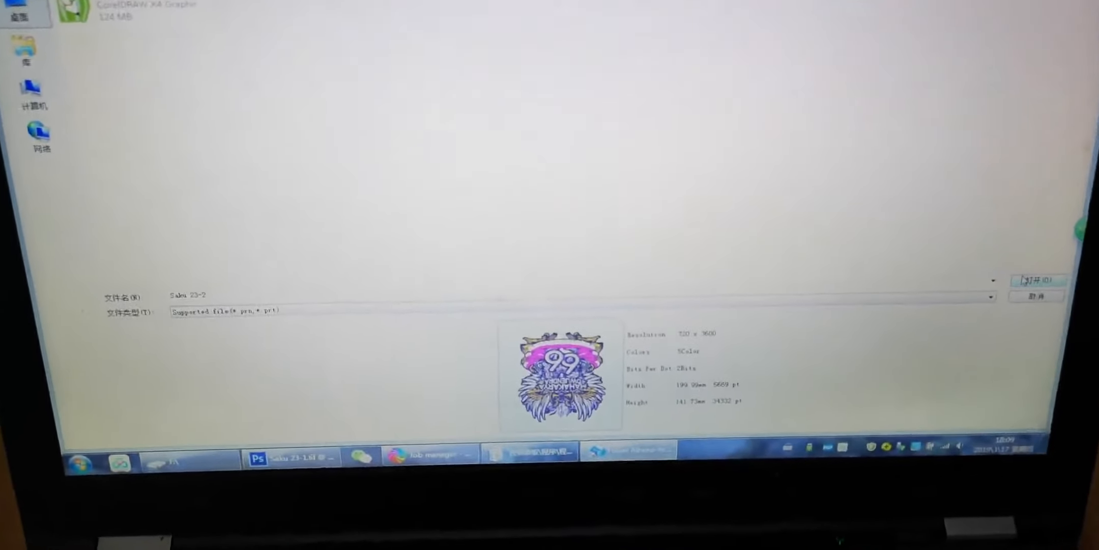
Step: Load Saku 23-2.prt into the print list from the file dialog
left_click(1038, 280)
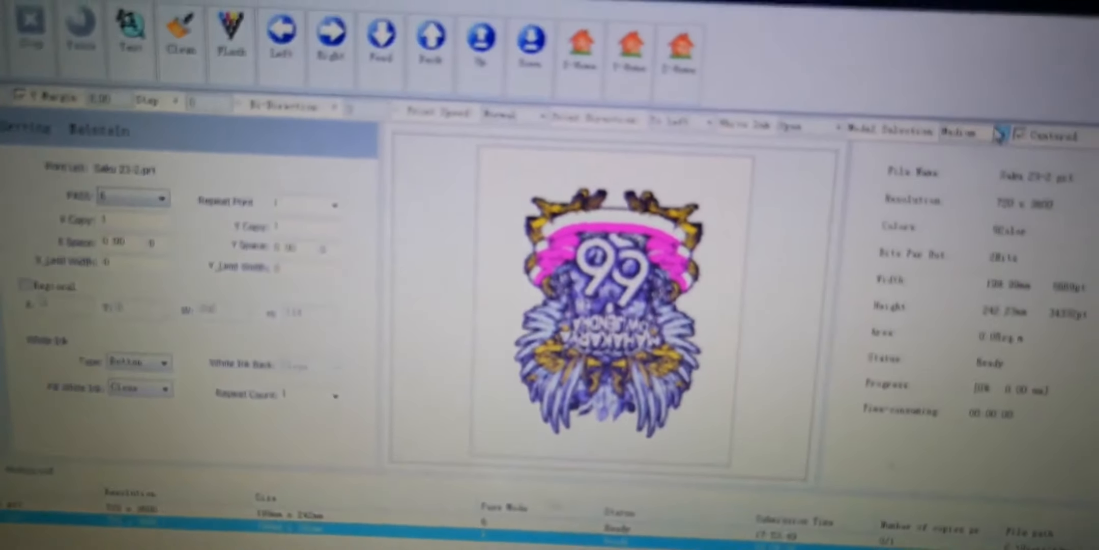
left_click(804, 173)
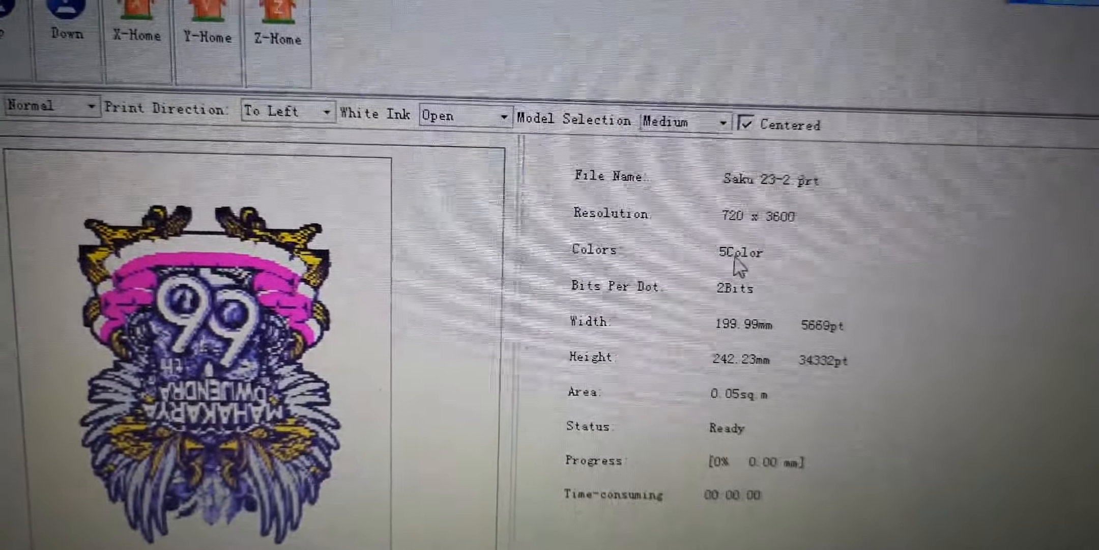
Step: Select the Saku 23-2 job and show the white ink Repeat Count options
left_click(462, 114)
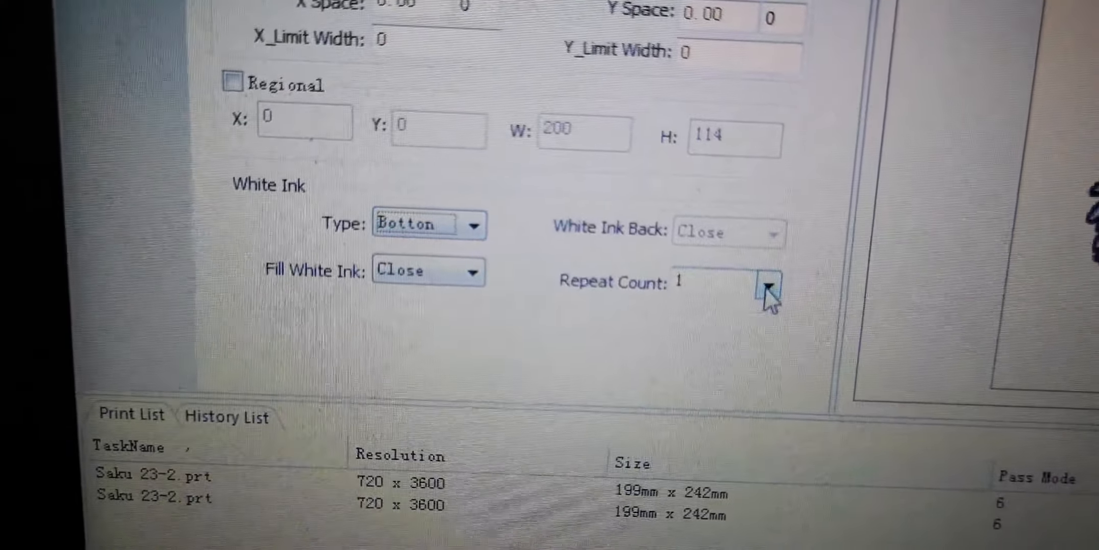
left_click(766, 288)
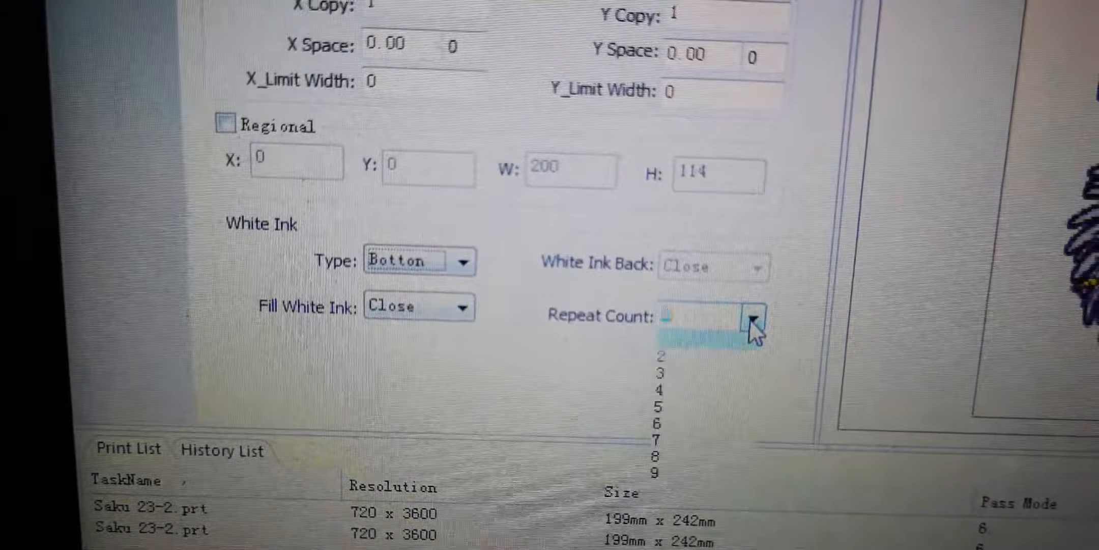